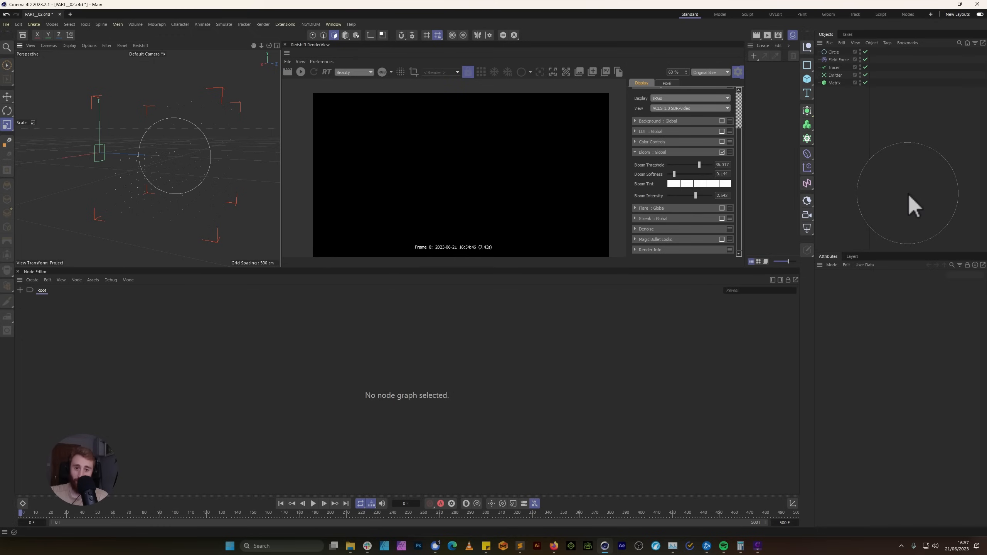
{"action": "mouse_move", "coordinate": [481, 409]}
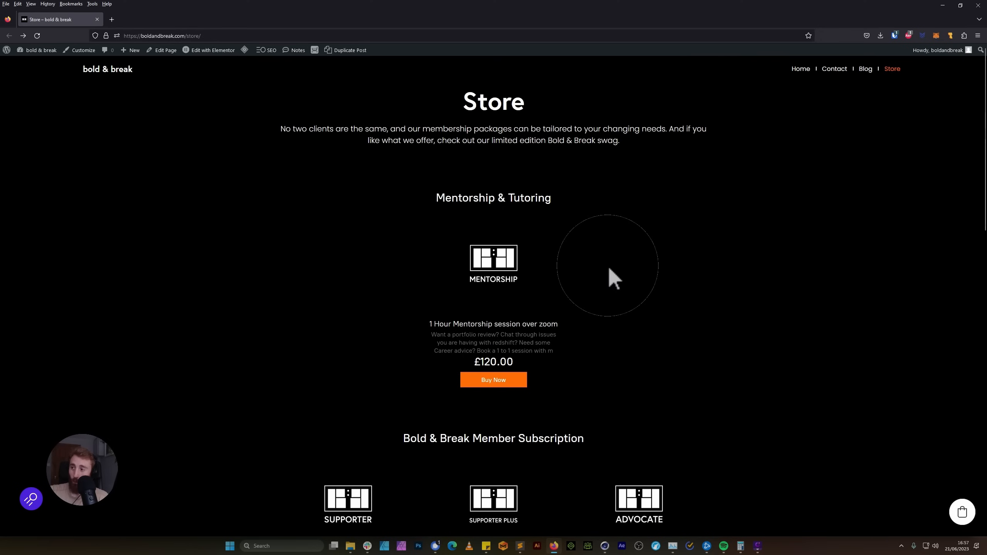
Scroll through the Bold & Break store's Mentorship, Member Subscription and After Effects template sections
{"action": "scroll", "scroll_direction": "down", "scroll_amount": 3}
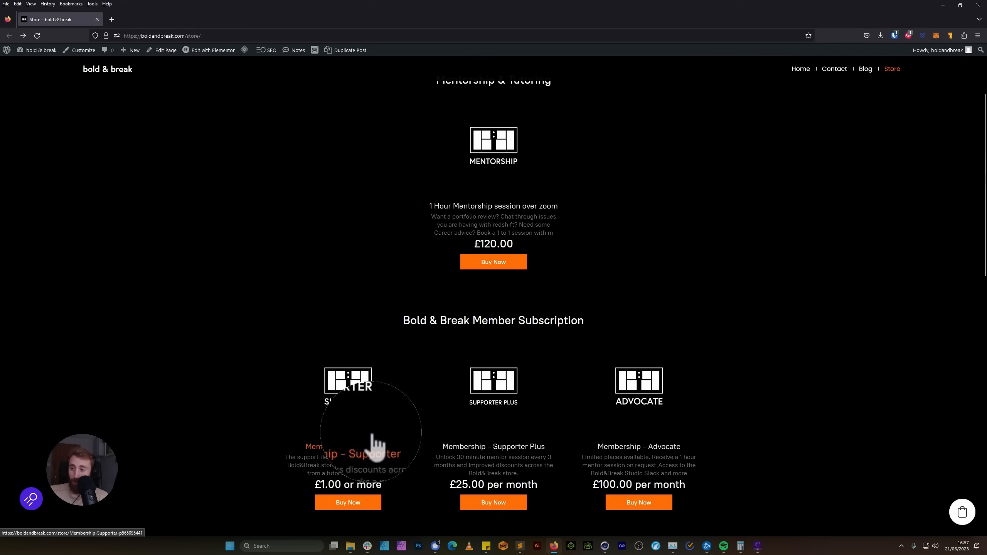
{"action": "mouse_move", "coordinate": [591, 131]}
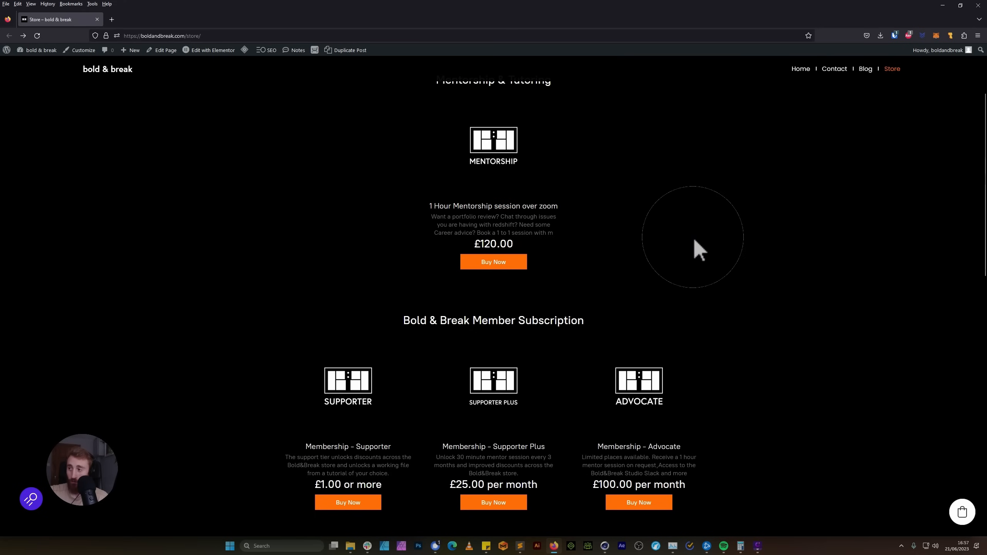
{"action": "scroll", "scroll_direction": "down", "scroll_amount": 3}
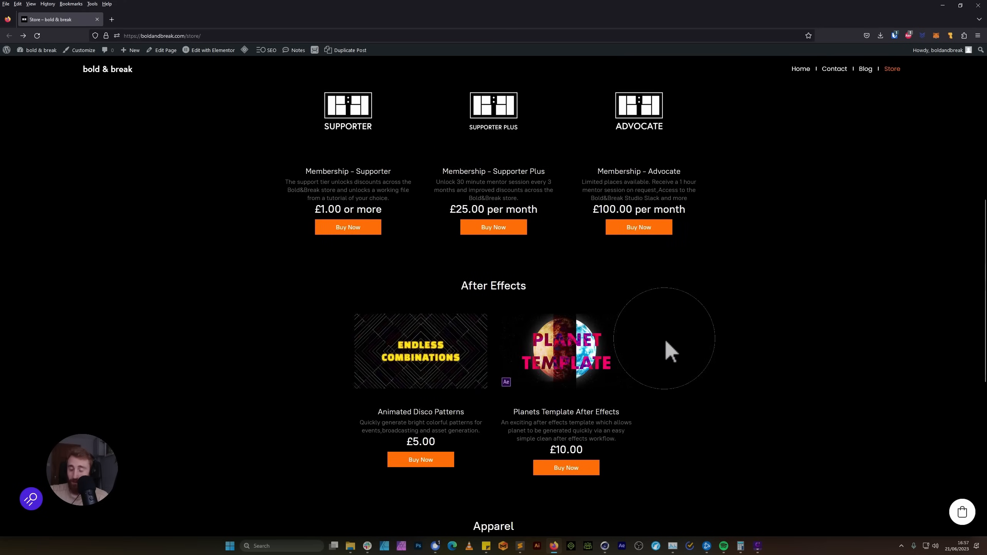
{"action": "scroll", "scroll_direction": "down", "scroll_amount": 3}
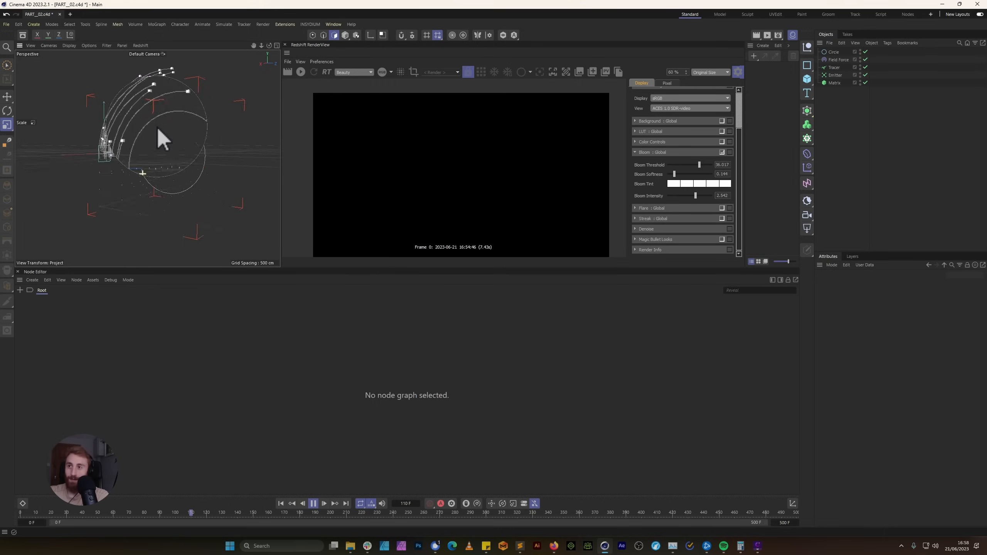
Replay the tracer animation from frame 0 and stop once the curve trails have grown
{"action": "left_click", "coordinate": [300, 71]}
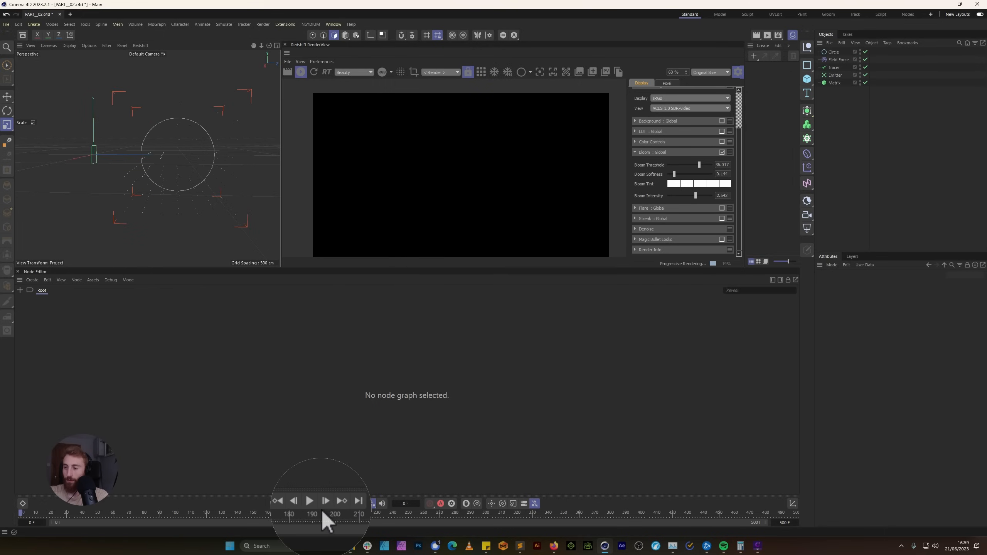
{"action": "left_click", "coordinate": [309, 503]}
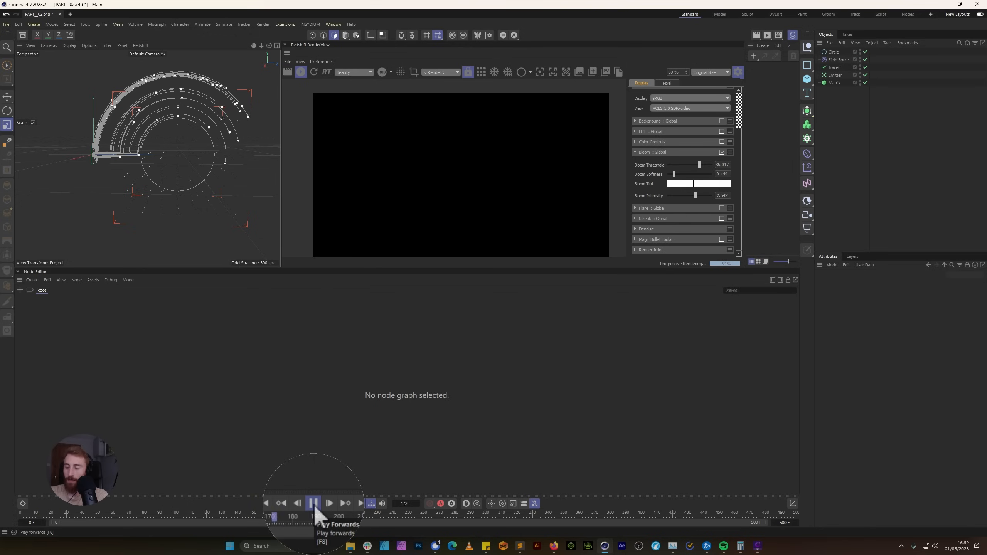
{"action": "left_click", "coordinate": [313, 503]}
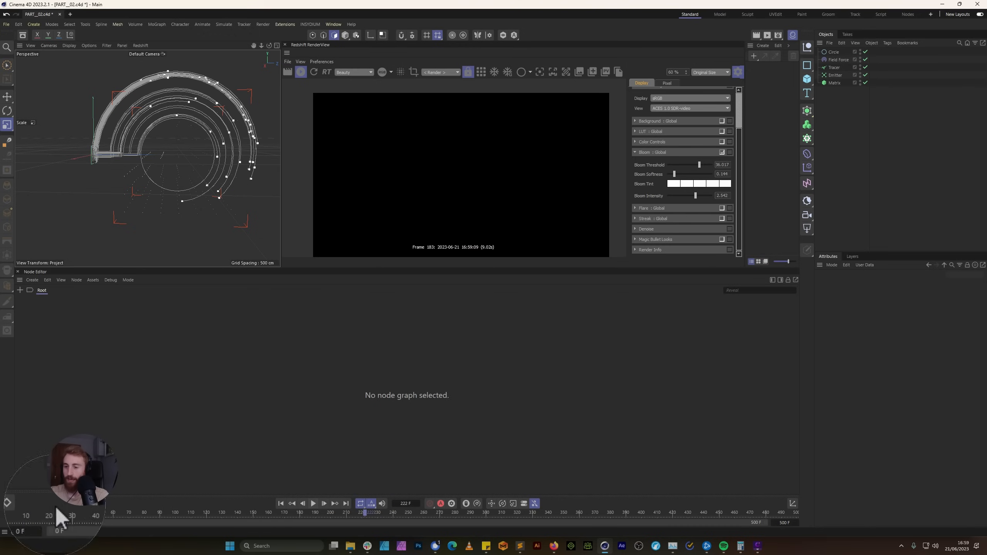
Add a Redshift Object tag to Tracer, setting curve Mode to Hair Strands, then Cylinders
{"action": "right_click", "coordinate": [834, 68]}
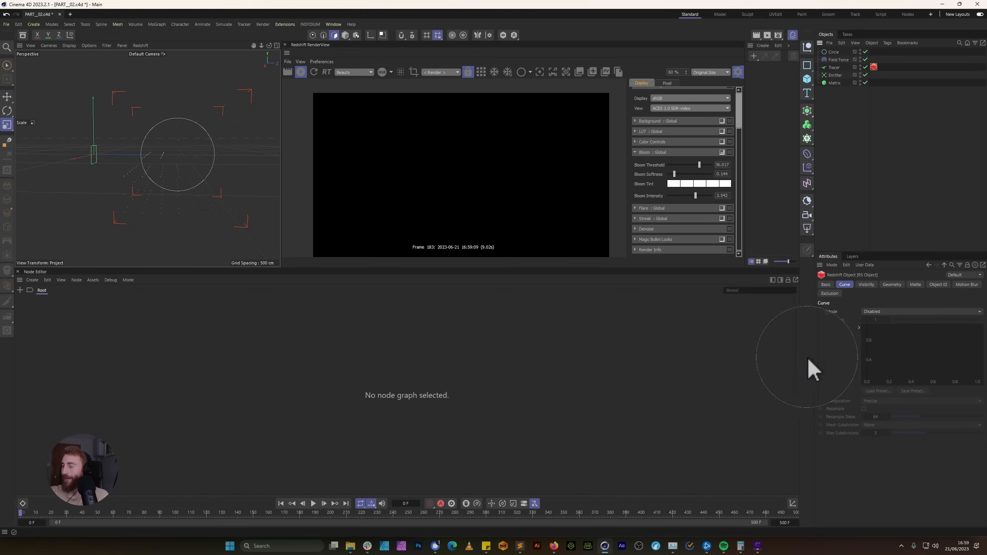
{"action": "left_click", "coordinate": [919, 311]}
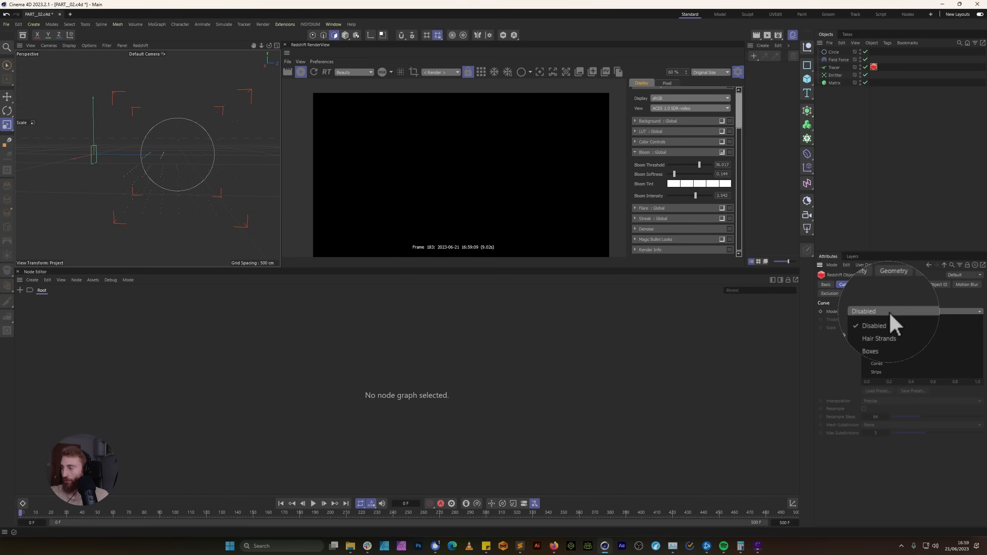
{"action": "left_click", "coordinate": [878, 339]}
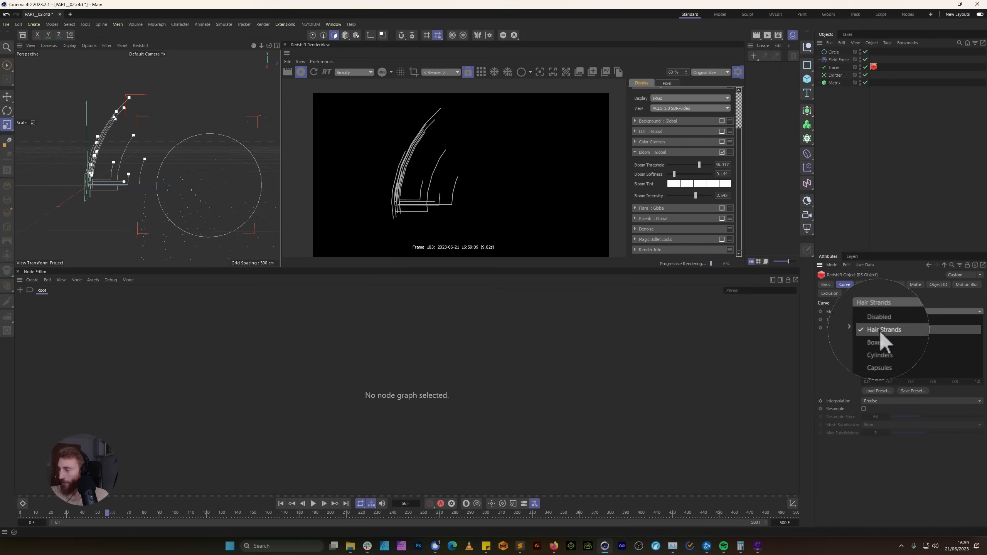
{"action": "left_click", "coordinate": [879, 354]}
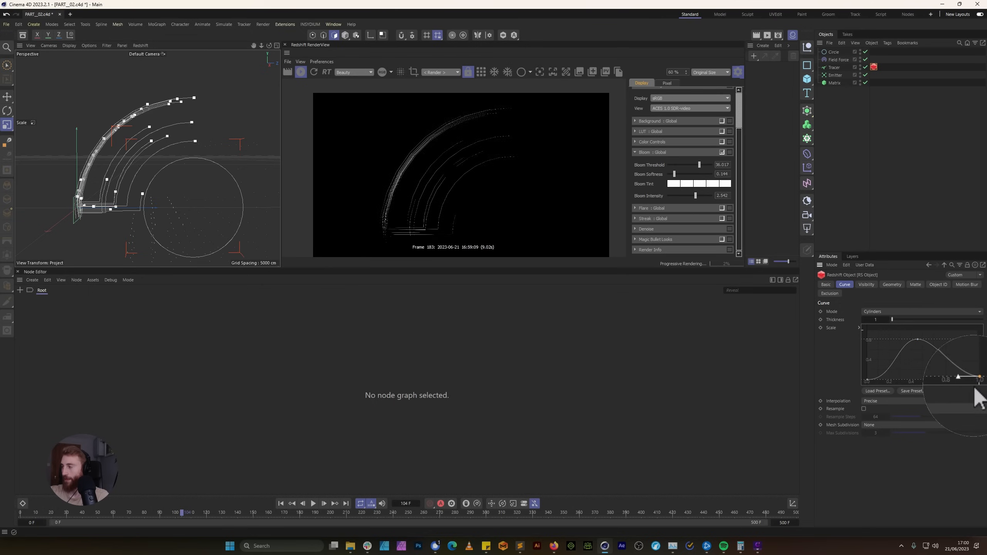
Drag the Scale spline points so the cylinder thickness tapers to zero at both ends
{"action": "left_click_drag", "start_coordinate": [978, 379], "coordinate": [957, 331]}
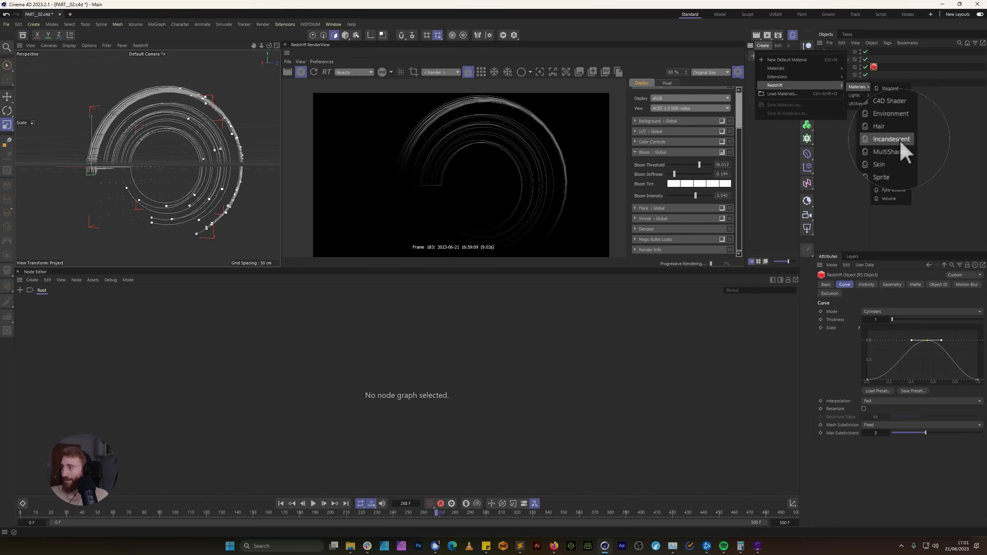
Create a Redshift Incandescent material for the Tracer
{"action": "left_click", "coordinate": [891, 138]}
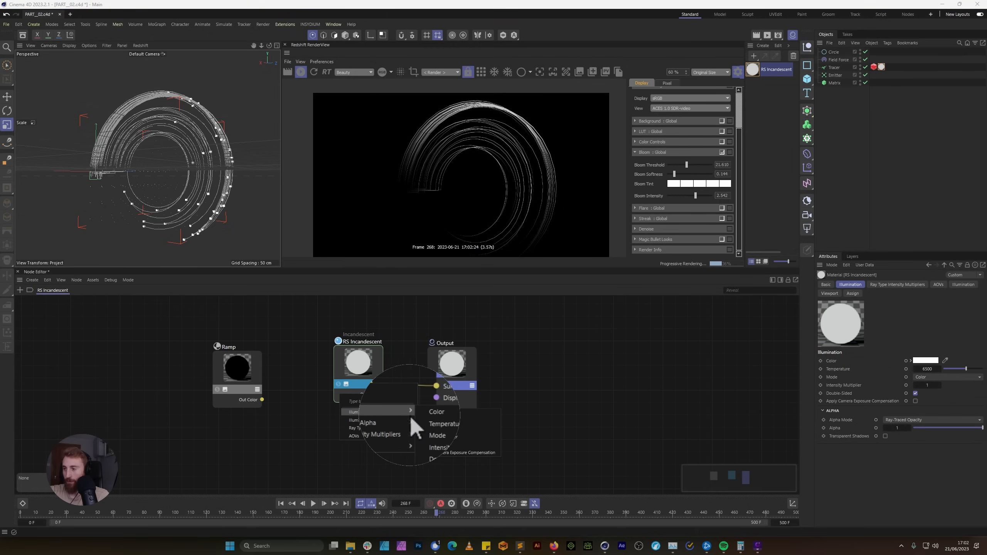
Expose the Incandescent node's Illumination Color input and connect the Ramp's Out Color to it
{"action": "left_click", "coordinate": [436, 411]}
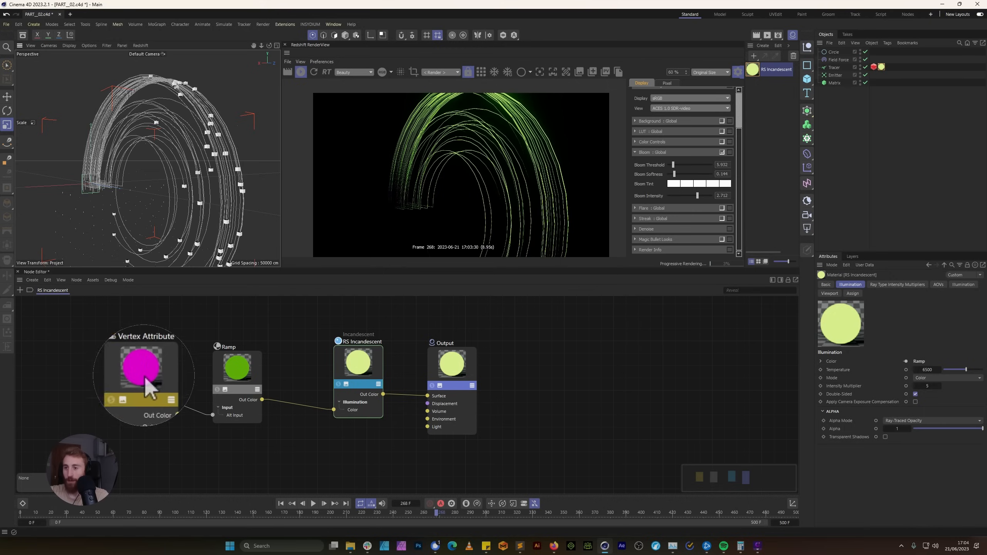
Set the Vertex Attribute node to the Curve ID Color preset and wire it into Ramp Alt Input
{"action": "left_click", "coordinate": [141, 370]}
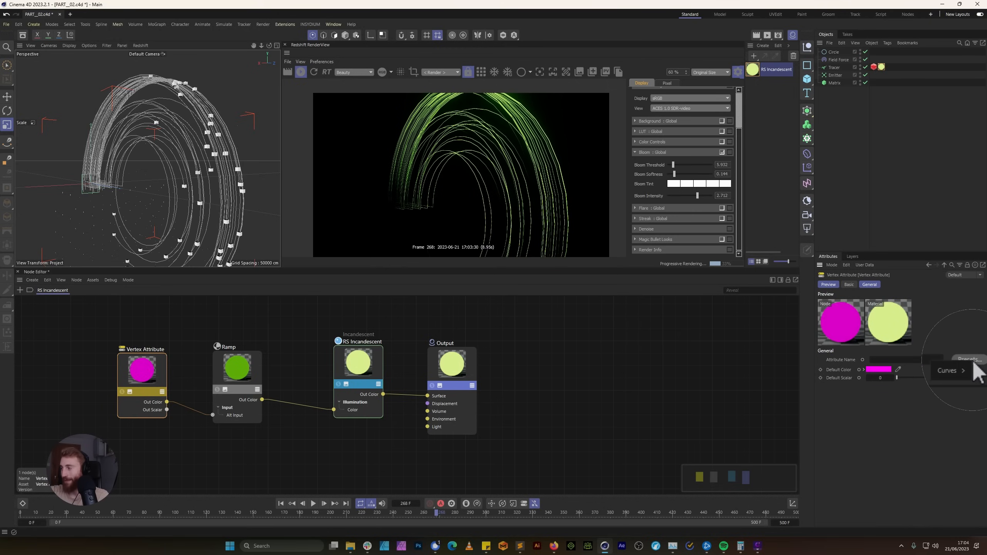
{"action": "left_click", "coordinate": [947, 371]}
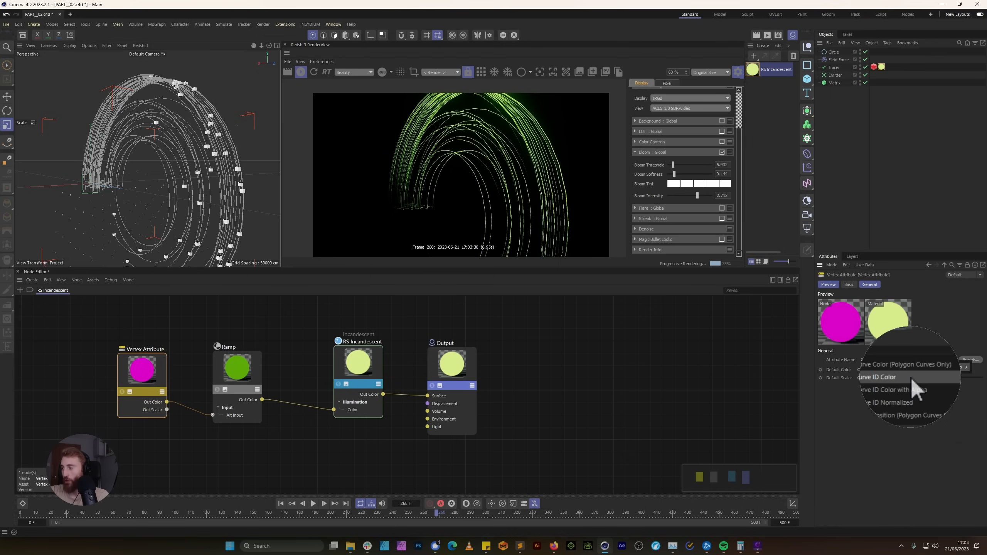
{"action": "left_click", "coordinate": [905, 364]}
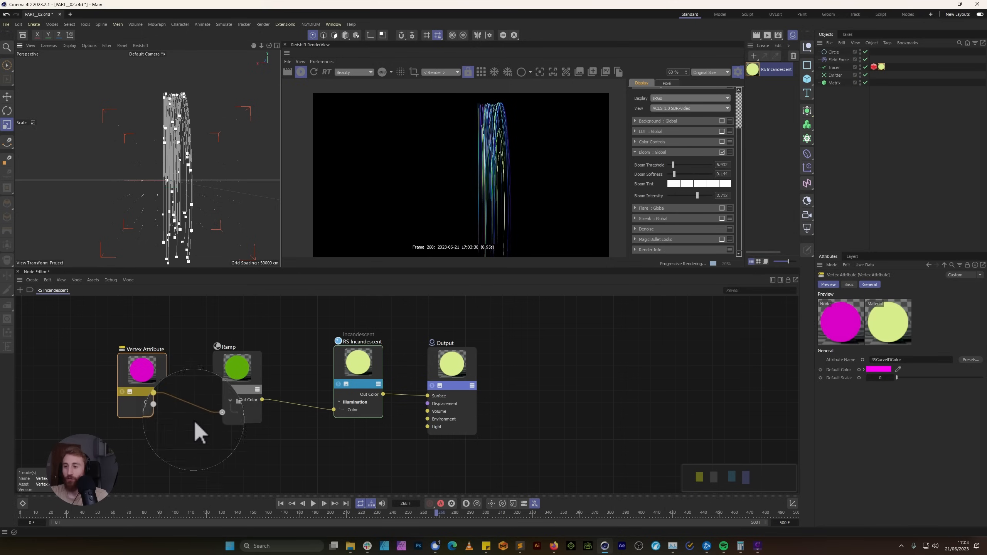
{"action": "left_click", "coordinate": [237, 367]}
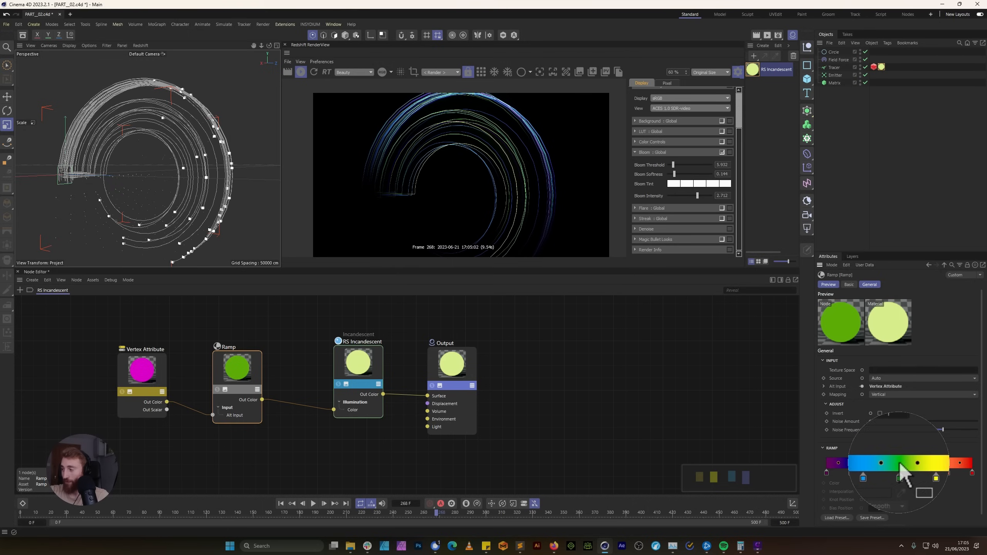
Edit the Ramp knots and shift band boundaries into stepped purple, blue, green, orange, yellow
{"action": "right_click", "coordinate": [900, 463]}
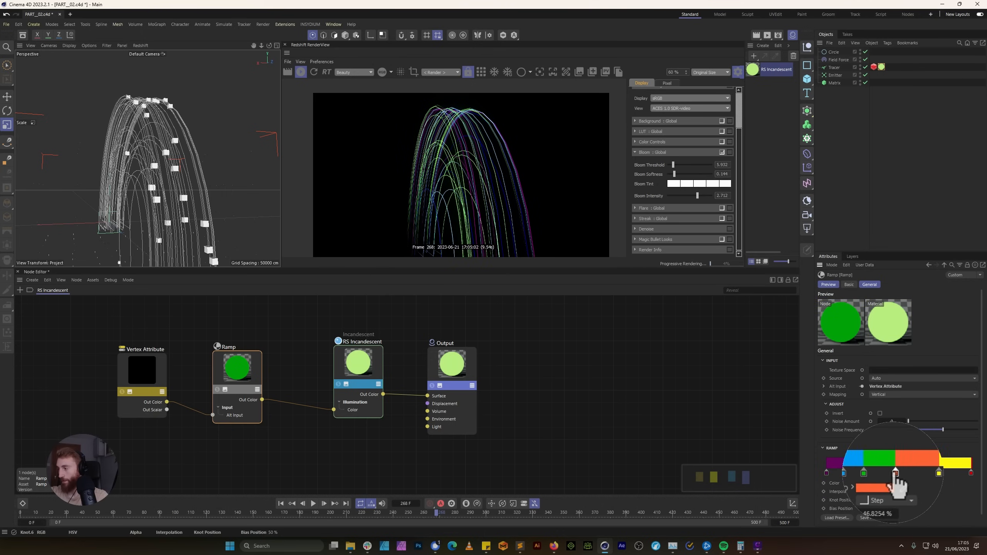
{"action": "left_click_drag", "start_coordinate": [893, 472], "coordinate": [969, 472]}
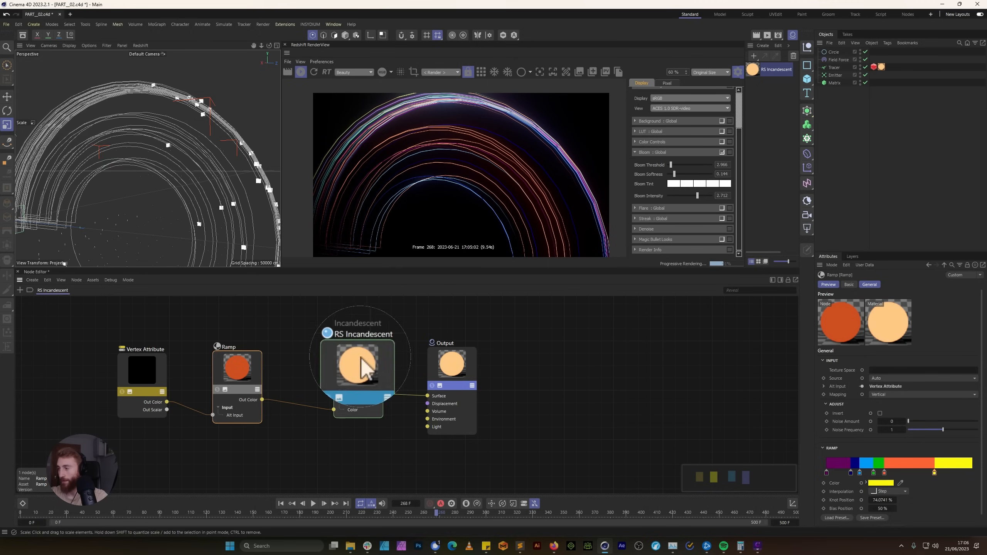
Select the RS Incandescent node, raise Bloom Softness and adjust the Streak Threshold
{"action": "left_click", "coordinate": [358, 362]}
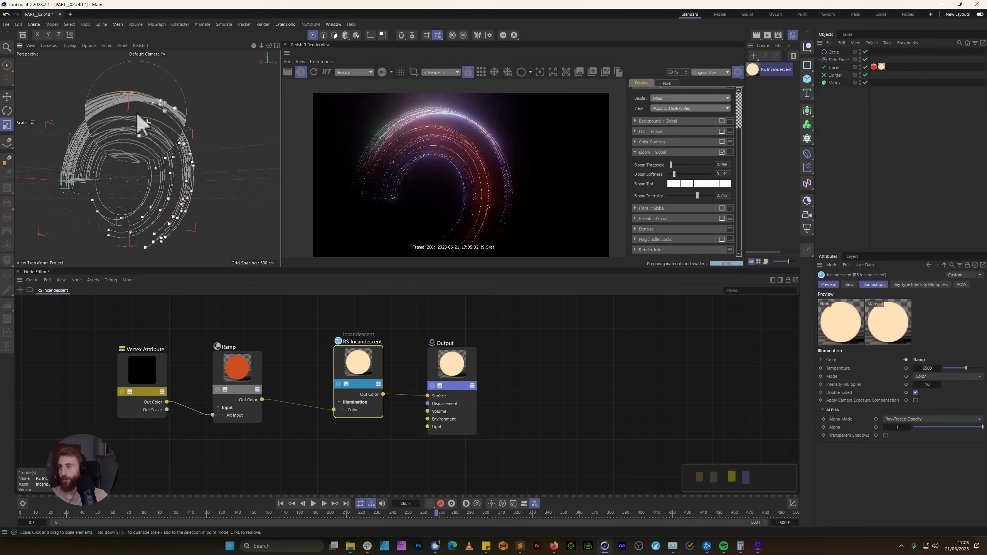
{"action": "left_click", "coordinate": [635, 219]}
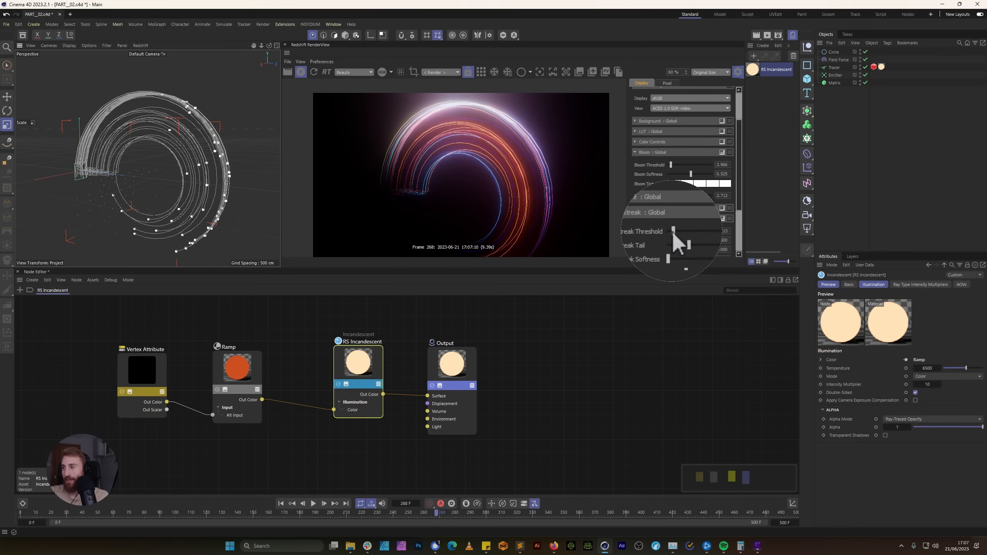
{"action": "left_click", "coordinate": [314, 503]}
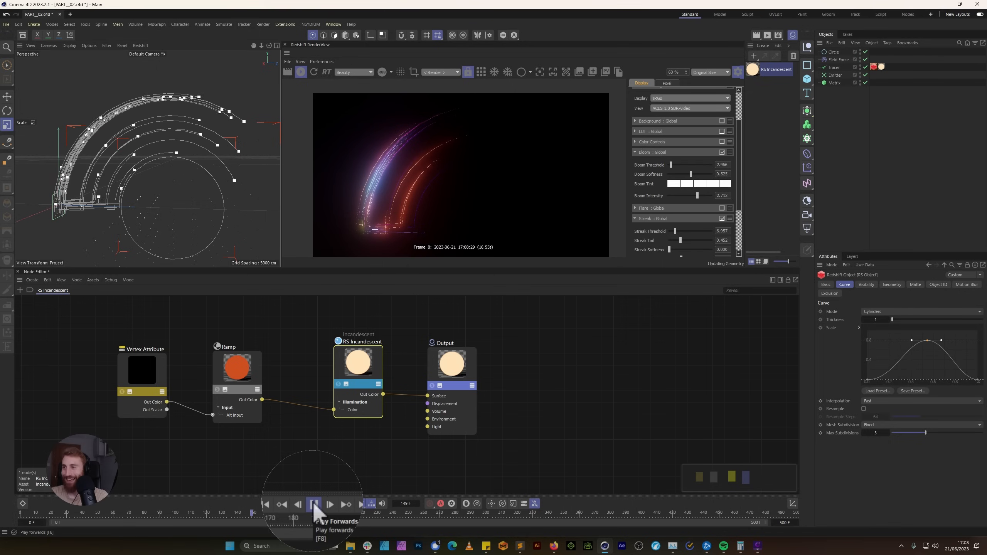
Set curve Mesh Subdivision to Adaptive and give the Circle adaptive 5° intermediate points
{"action": "left_click", "coordinate": [313, 504]}
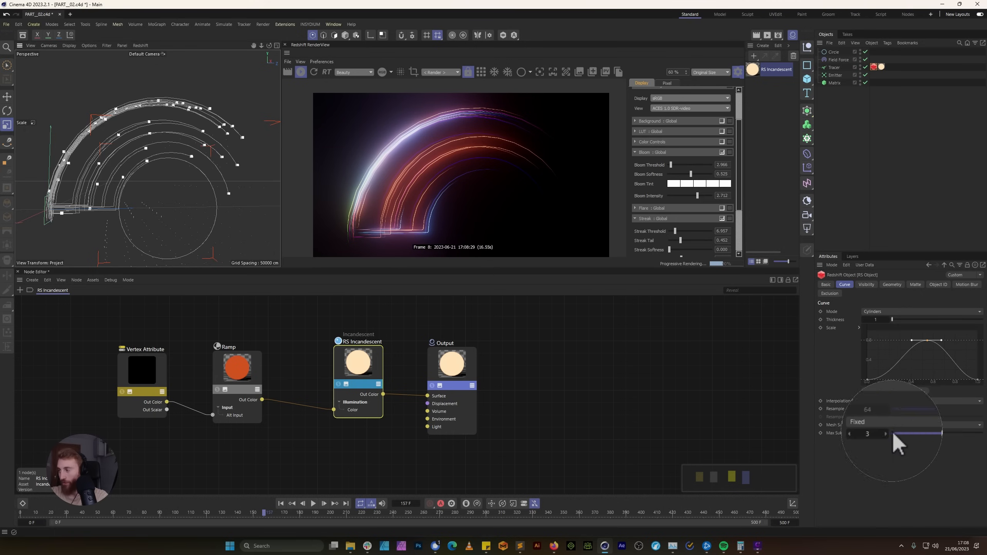
{"action": "left_click", "coordinate": [872, 422]}
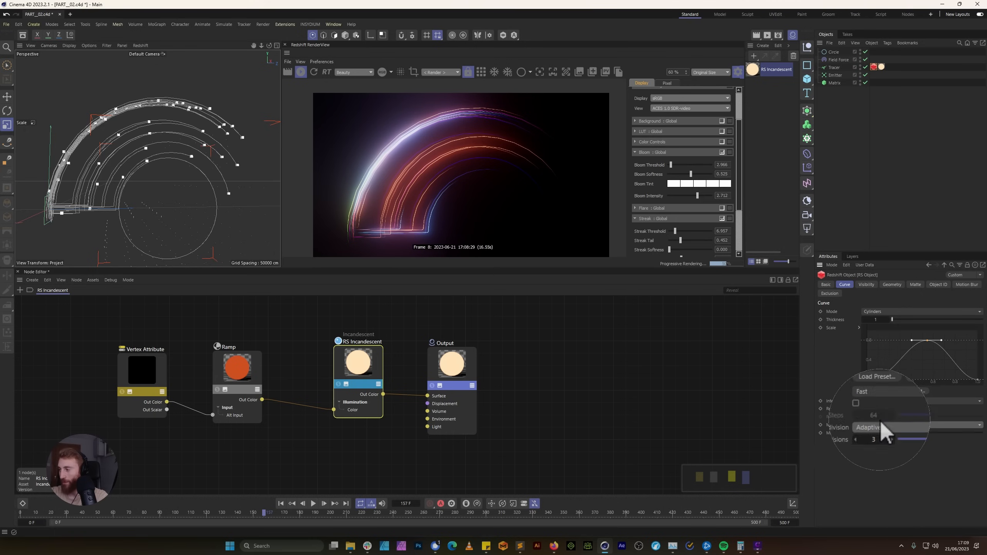
{"action": "left_click", "coordinate": [836, 68]}
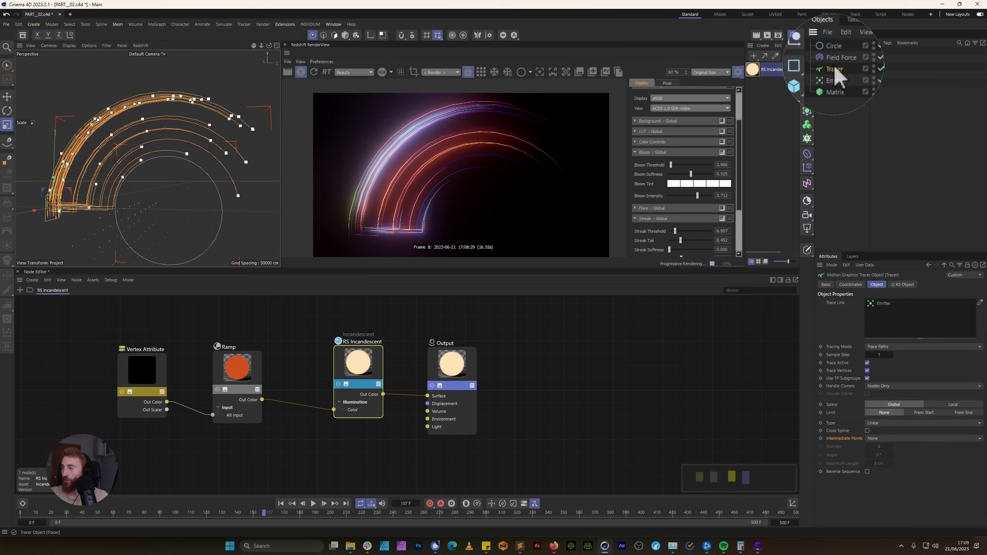
{"action": "left_click", "coordinate": [919, 423]}
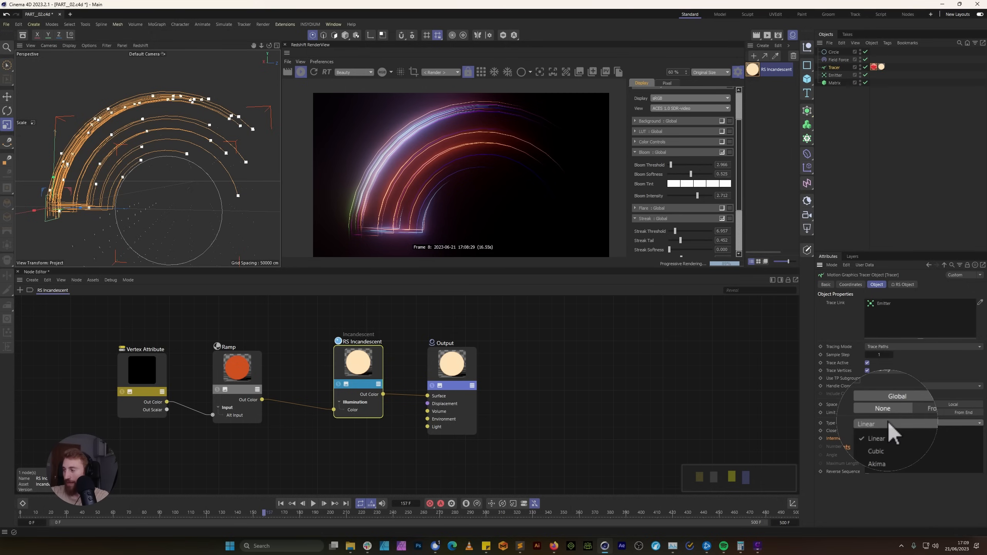
{"action": "left_click", "coordinate": [866, 438]}
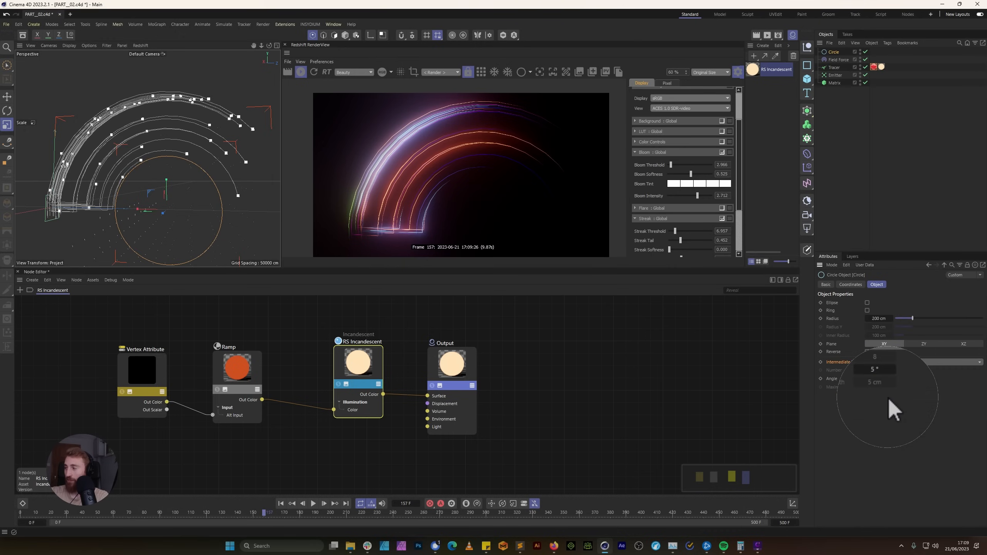
{"action": "left_click", "coordinate": [314, 503]}
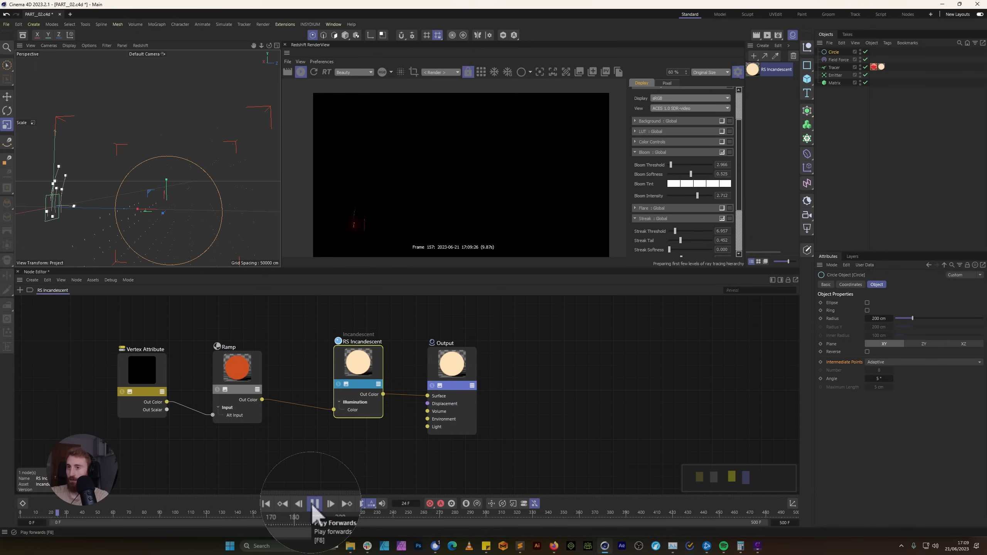
{"action": "left_click", "coordinate": [314, 502]}
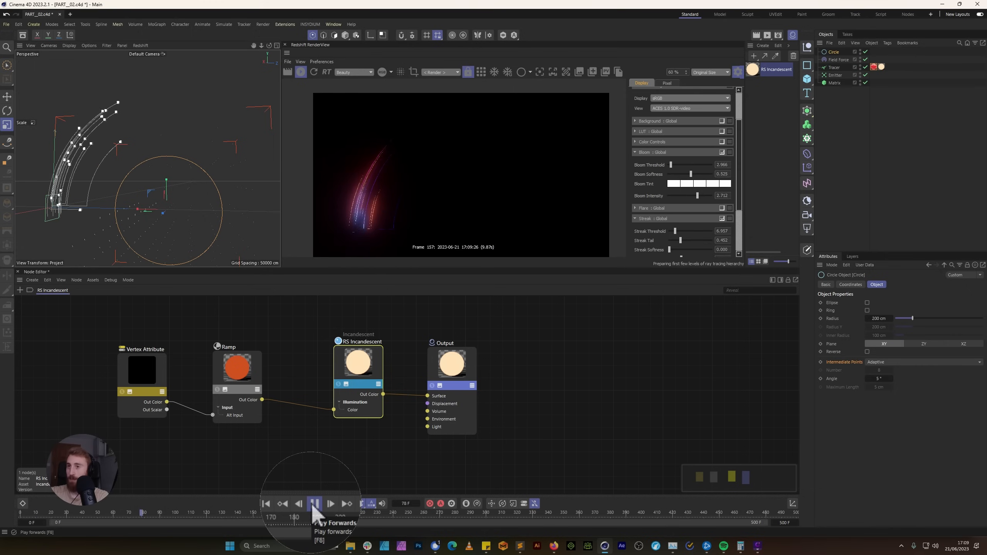
{"action": "left_click", "coordinate": [314, 503]}
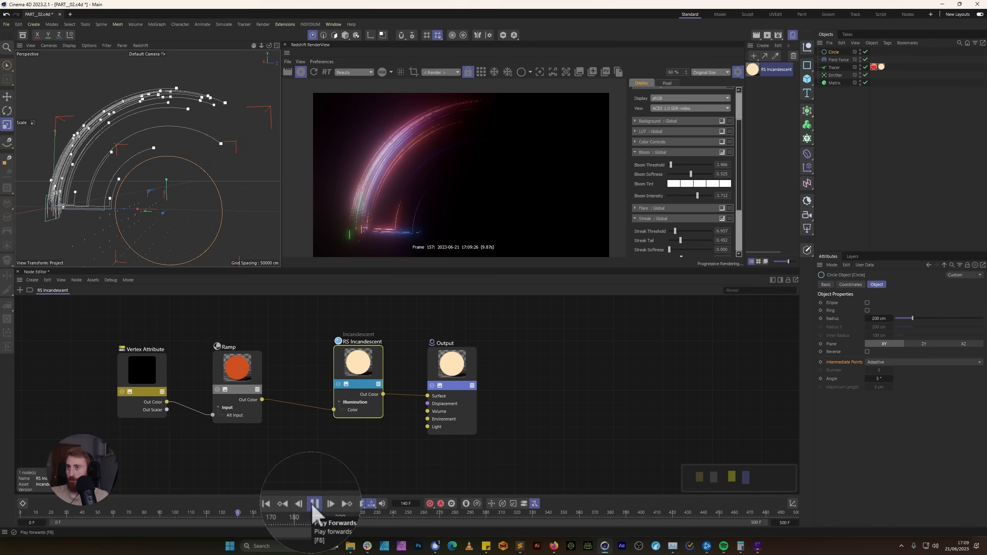
{"action": "left_click", "coordinate": [314, 503]}
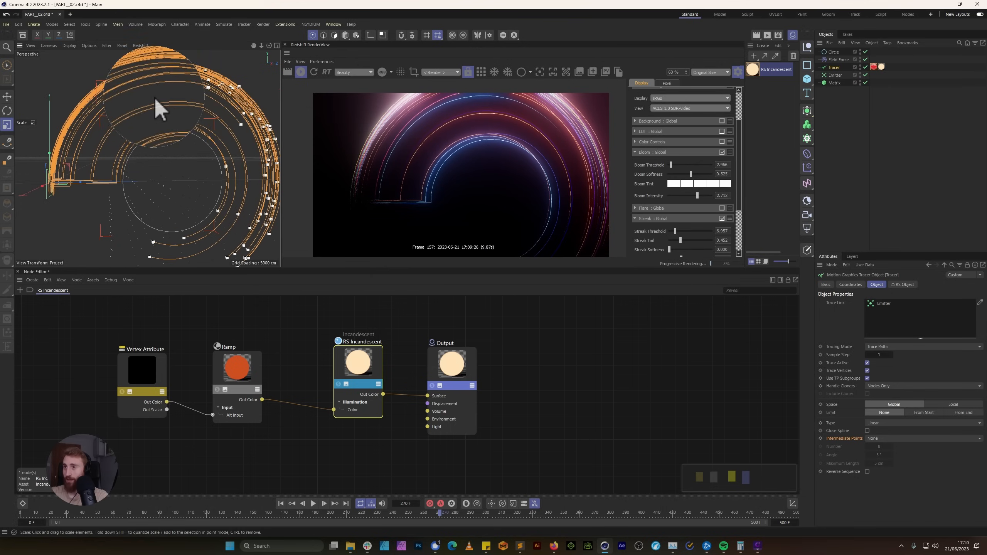
{"action": "left_click", "coordinate": [833, 52]}
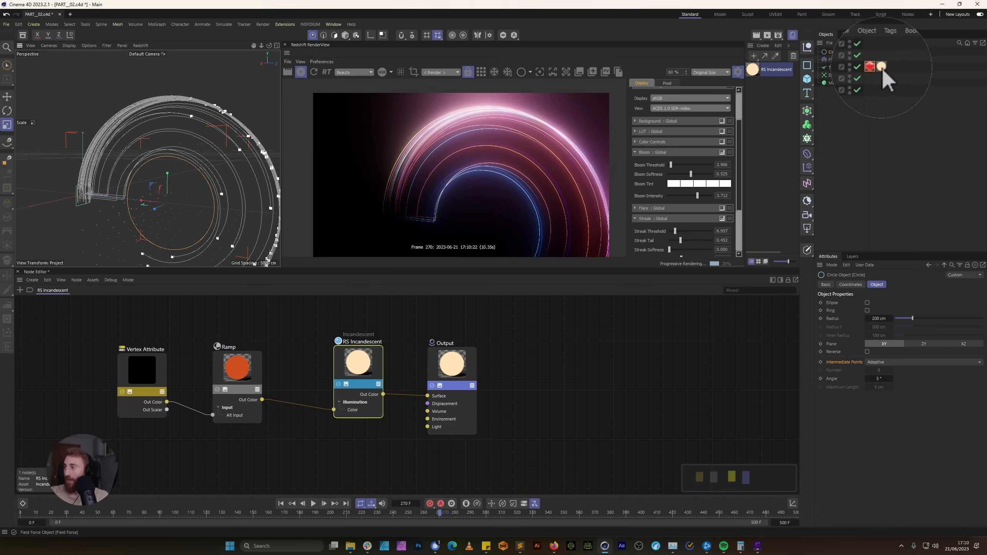
Select the Tracer's Incandescent material tag and create a new Redshift RS Standard material
{"action": "left_click", "coordinate": [881, 66]}
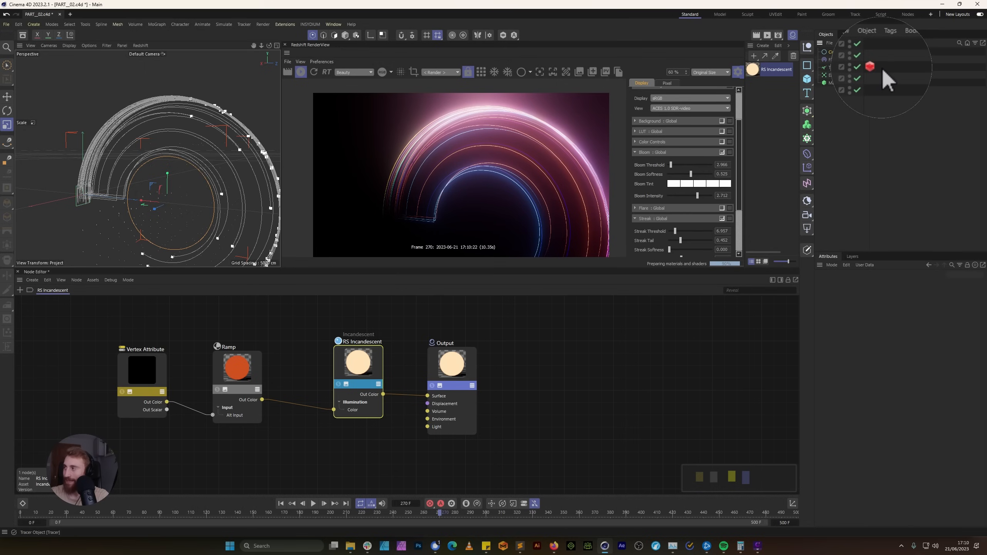
{"action": "left_click", "coordinate": [758, 34]}
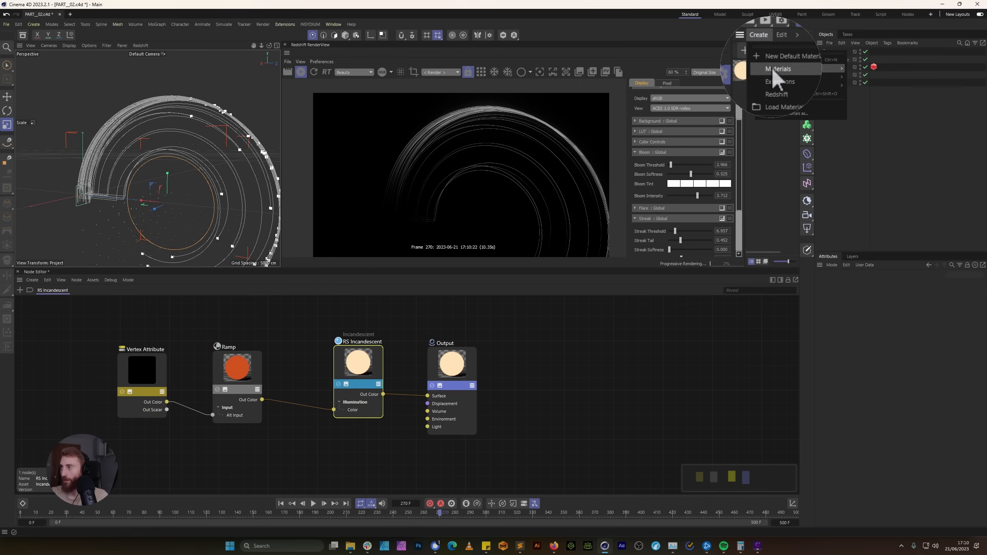
{"action": "left_click", "coordinate": [779, 68]}
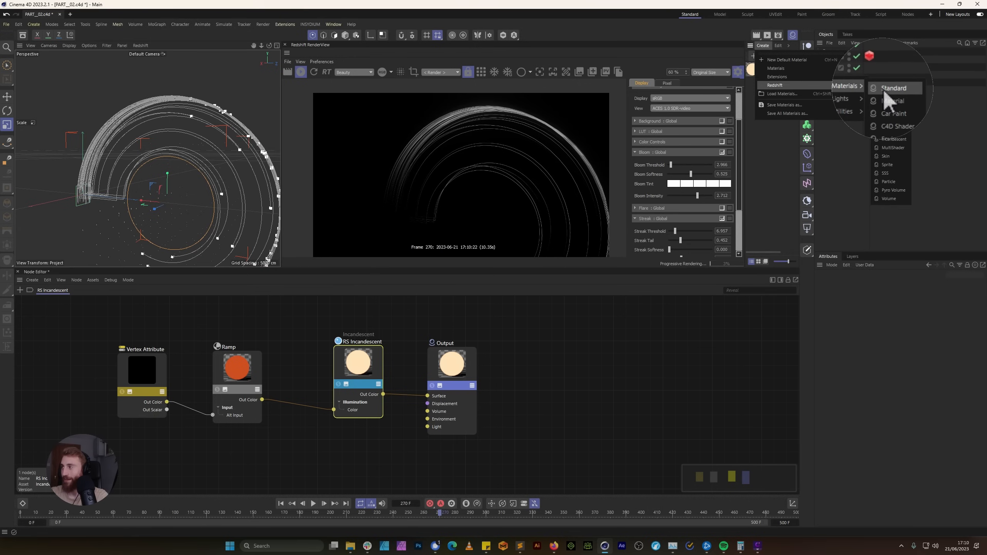
{"action": "left_click", "coordinate": [892, 88]}
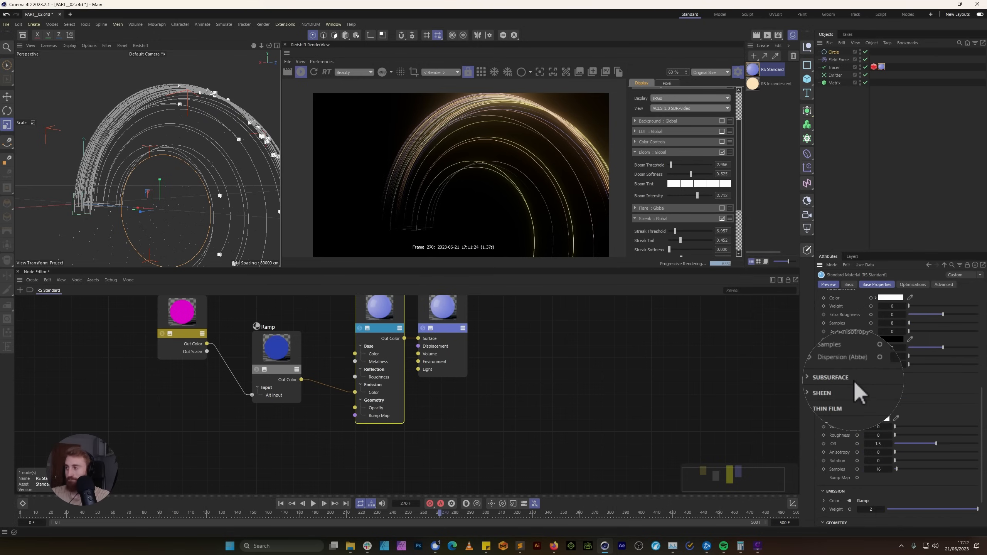
{"action": "scroll", "scroll_direction": "down", "scroll_amount": 3}
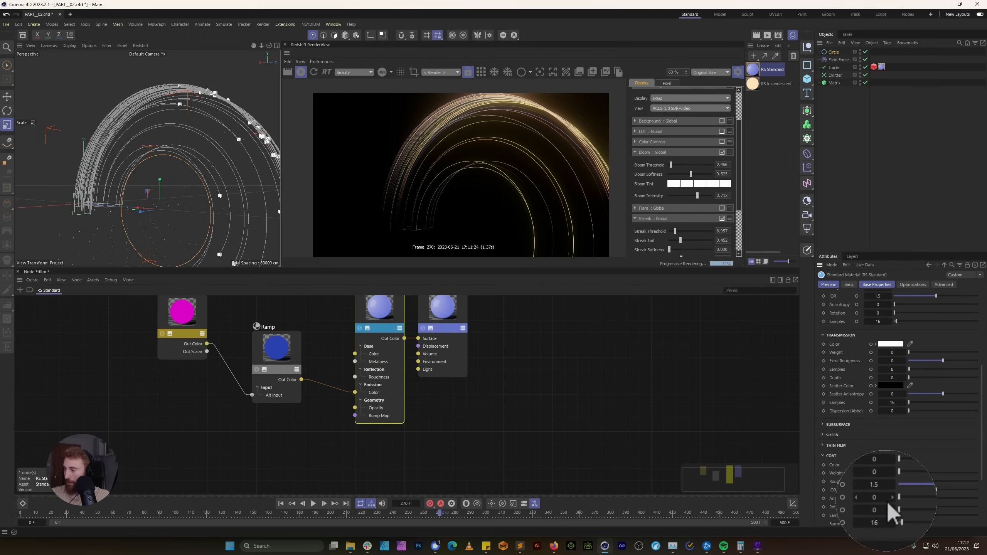